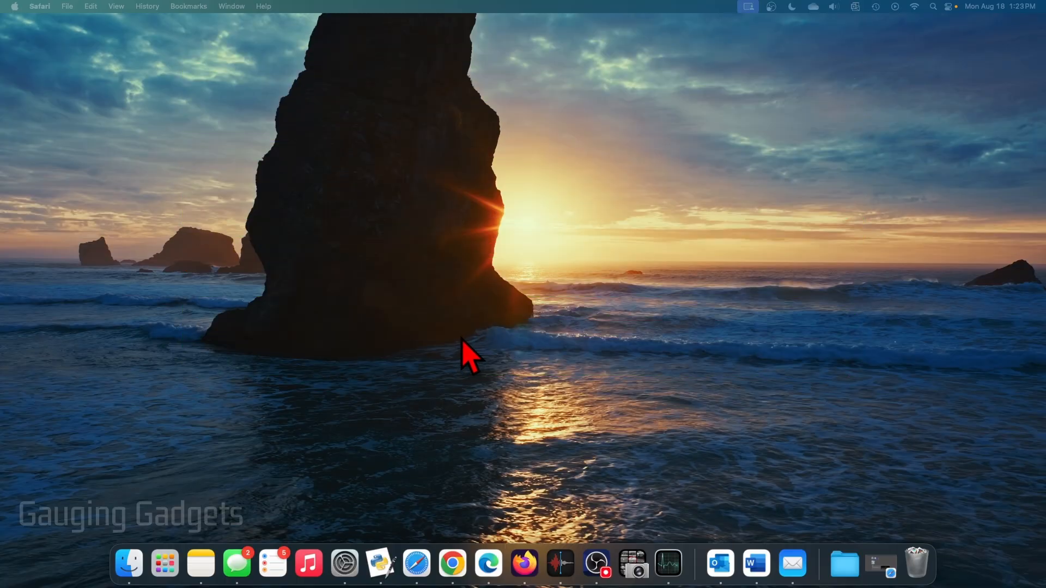
pyautogui.moveTo(444, 415)
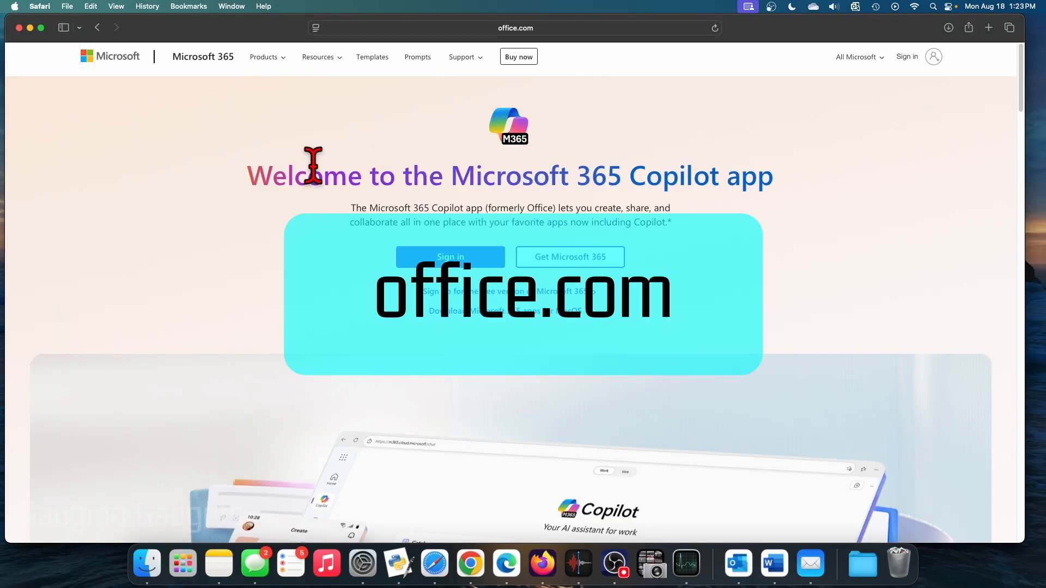
pyautogui.moveTo(305, 152)
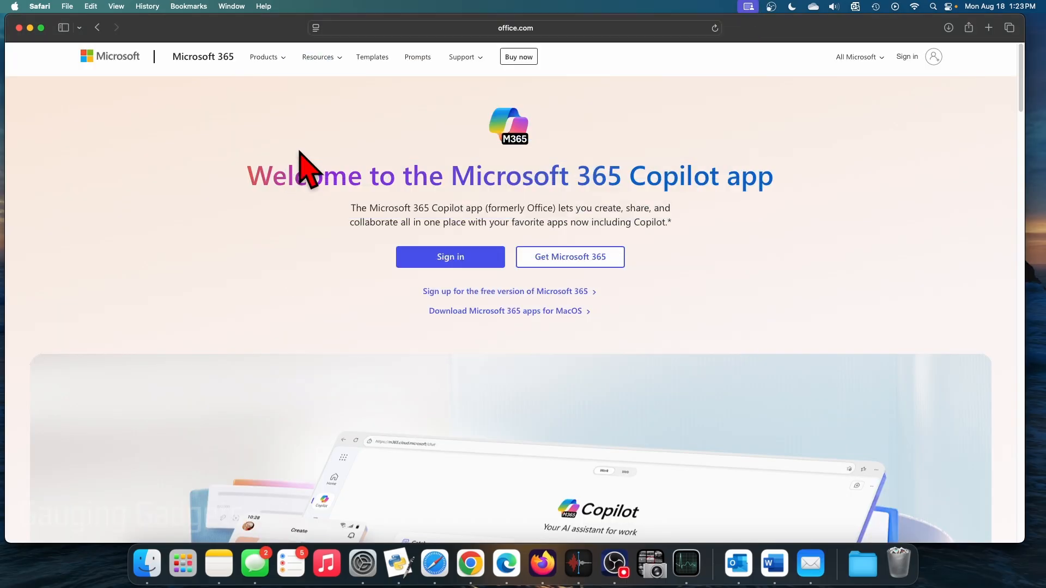
pyautogui.moveTo(405, 144)
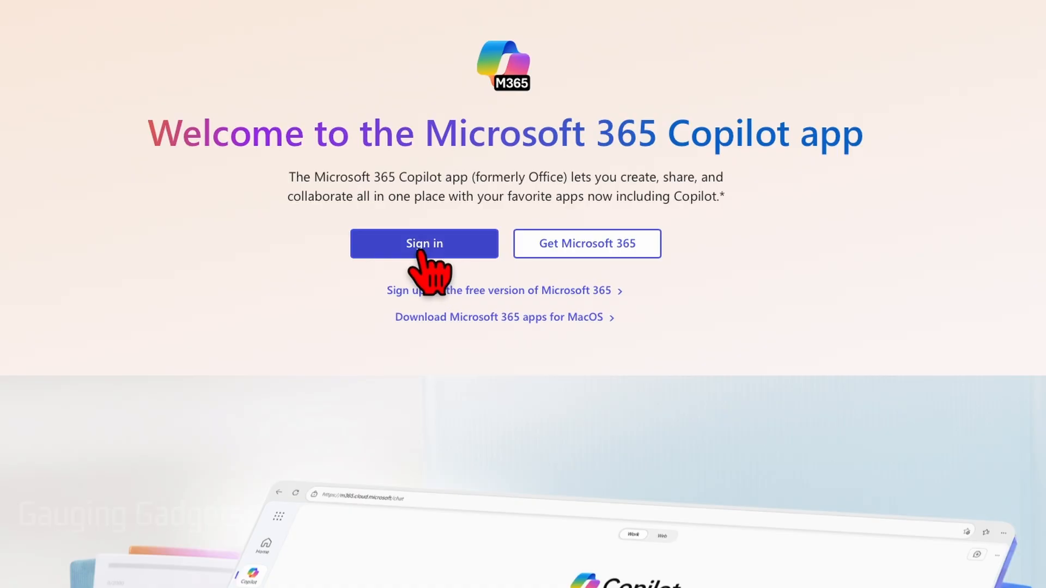
pyautogui.moveTo(451, 302)
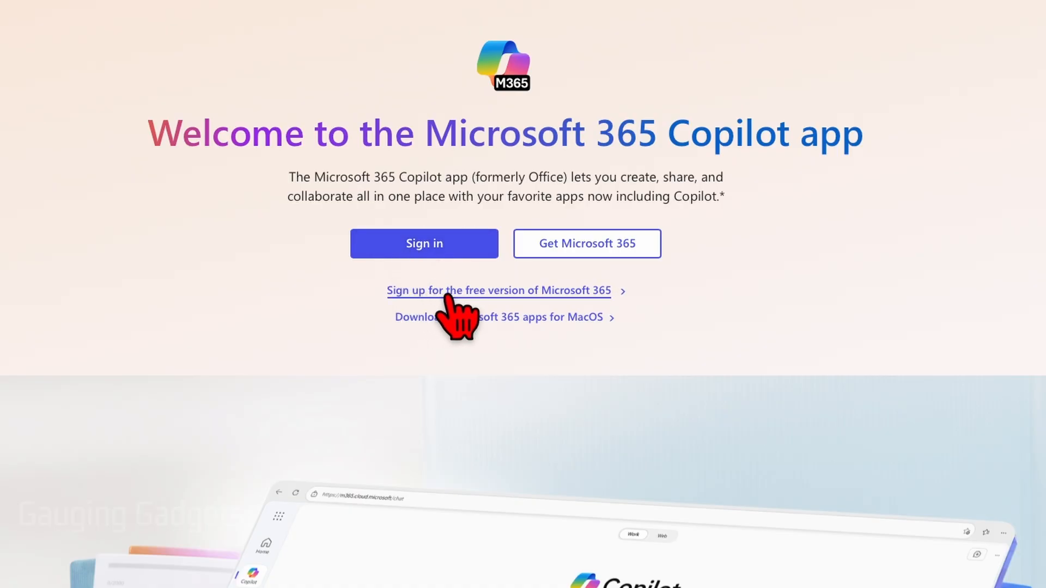
pyautogui.moveTo(567, 315)
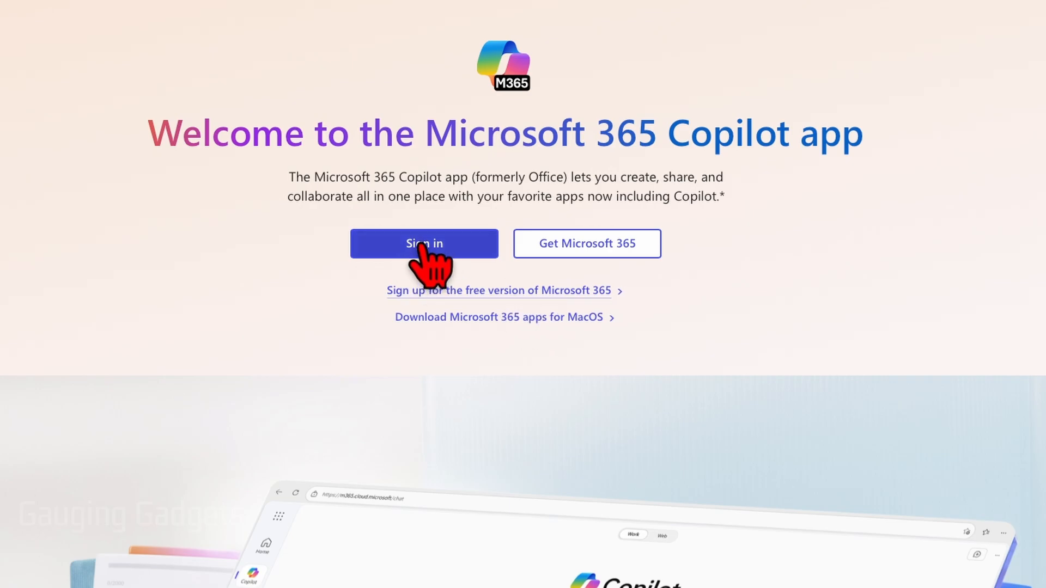
# Step: Sign in to the Microsoft 365 account from office.com
pyautogui.click(425, 244)
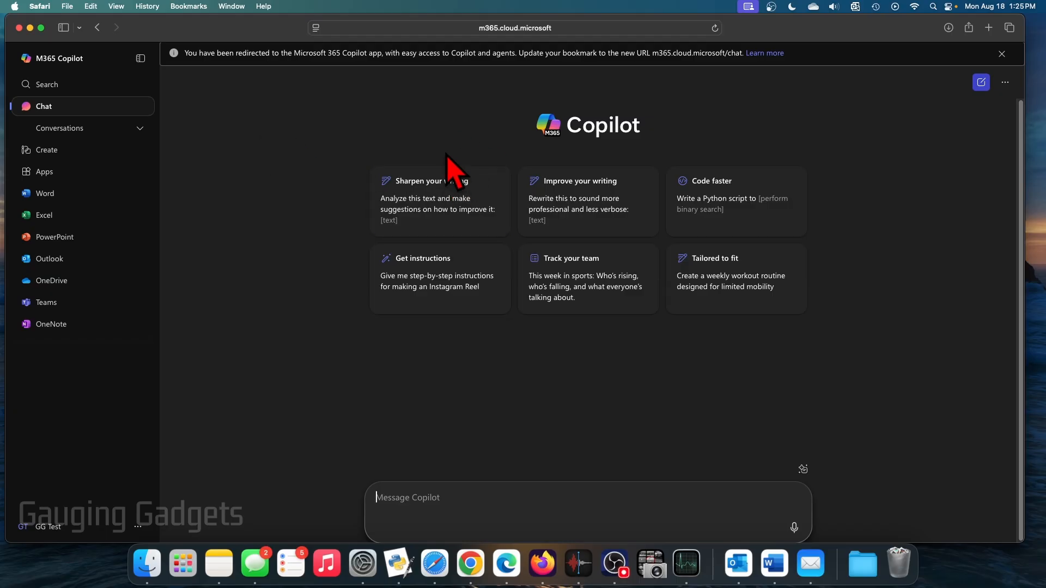
# Step: Dismiss the redirect notice and launch Word for the web from the app list
pyautogui.click(1001, 54)
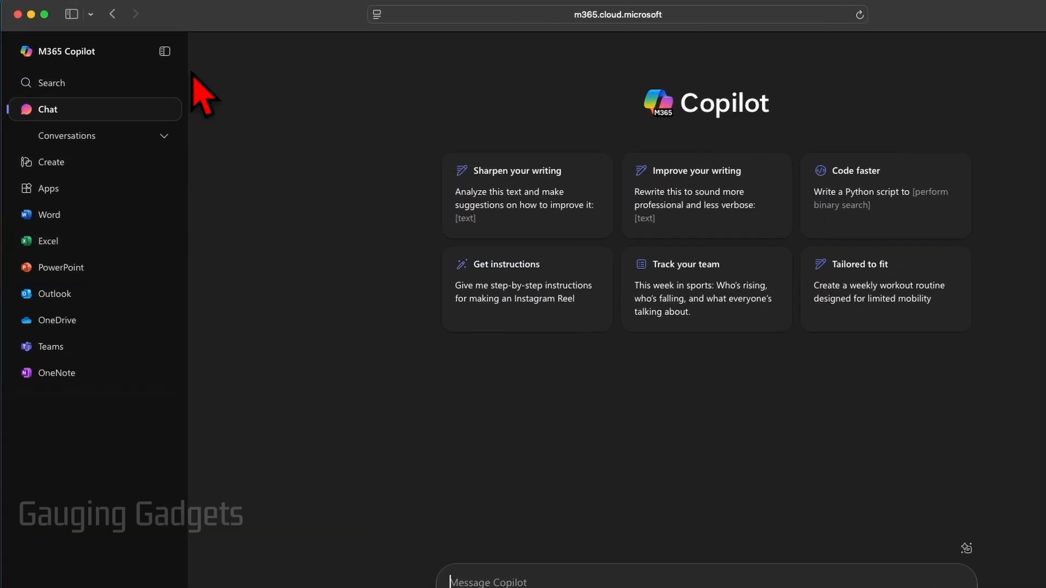
pyautogui.click(163, 52)
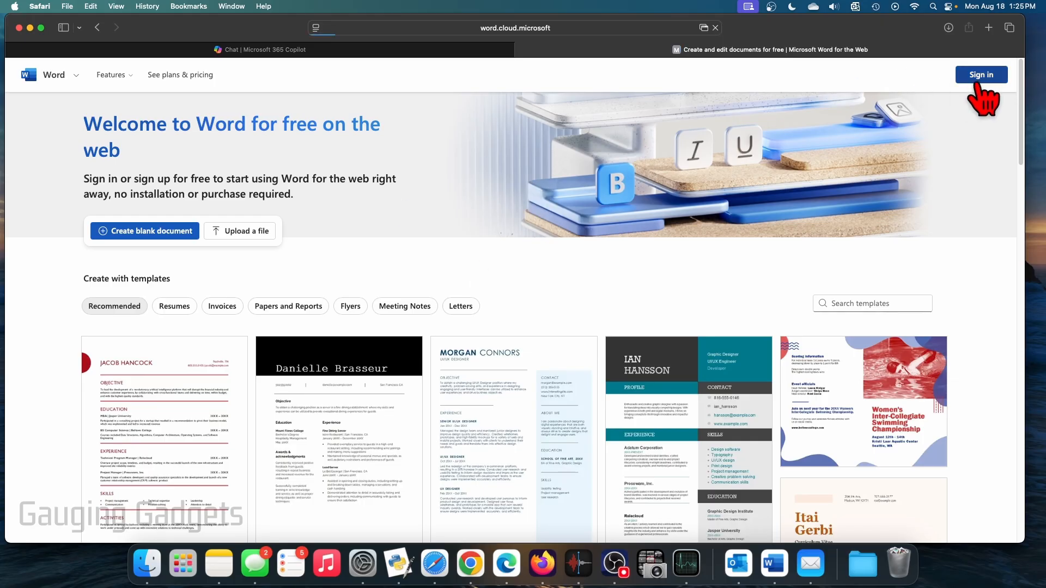
# Step: Sign in to Word for the web and create a new blank document
pyautogui.click(981, 74)
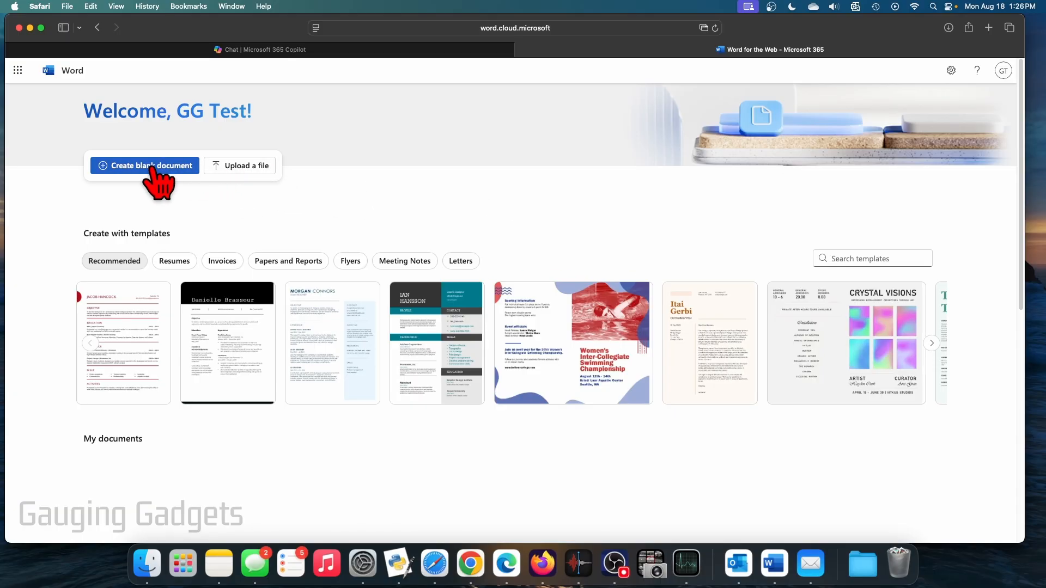
pyautogui.click(144, 166)
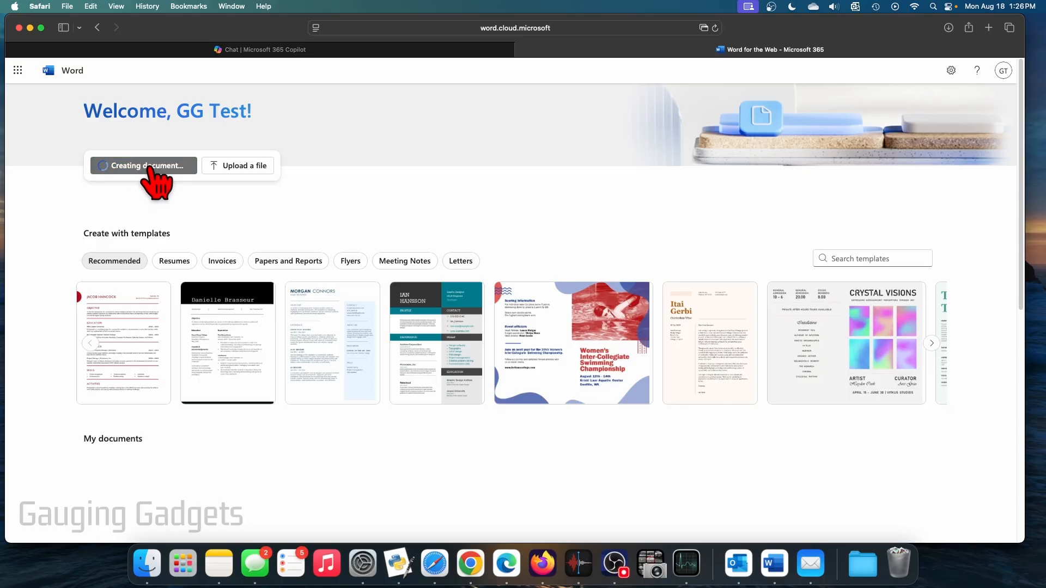
pyautogui.click(144, 166)
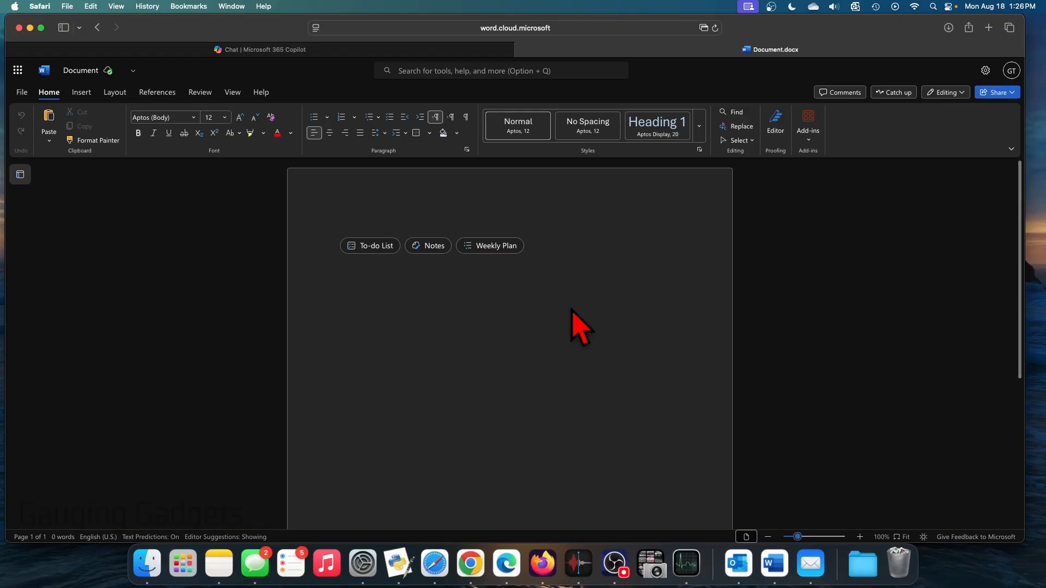
# Step: Enter the word 'test' on the first line of the blank document
pyautogui.click(339, 226)
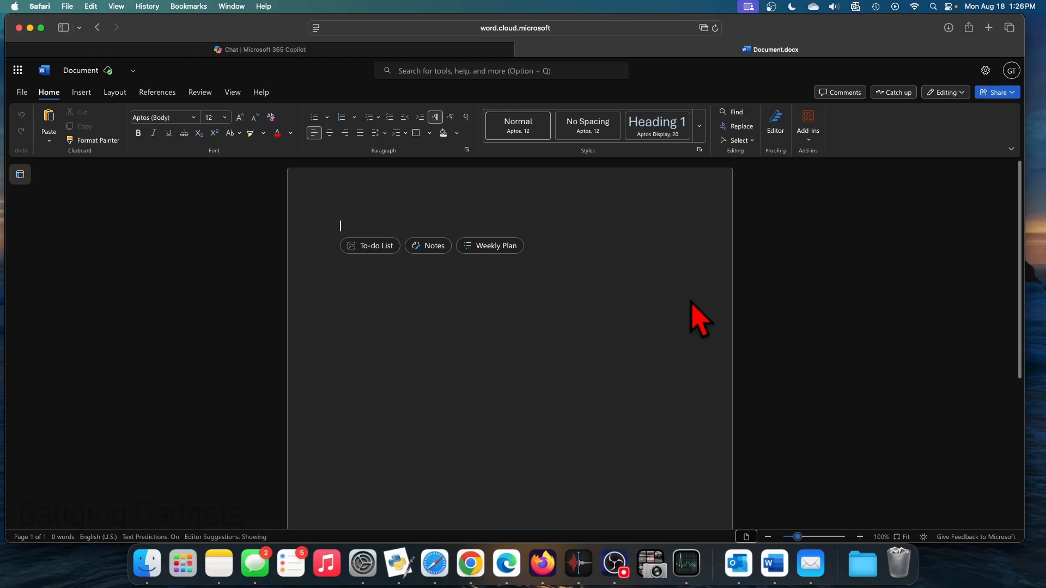
pyautogui.moveTo(669, 315)
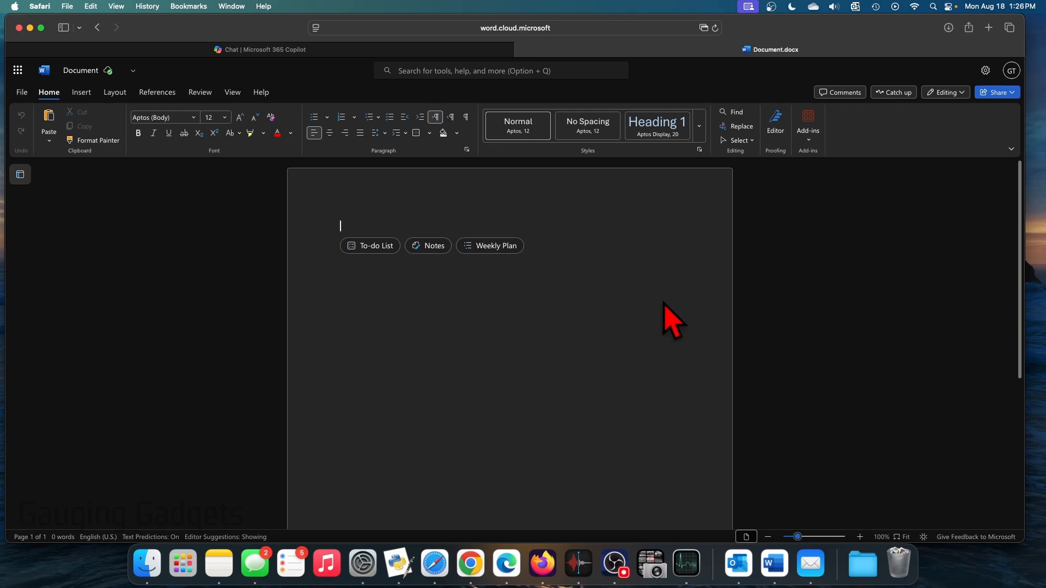
pyautogui.write('test')
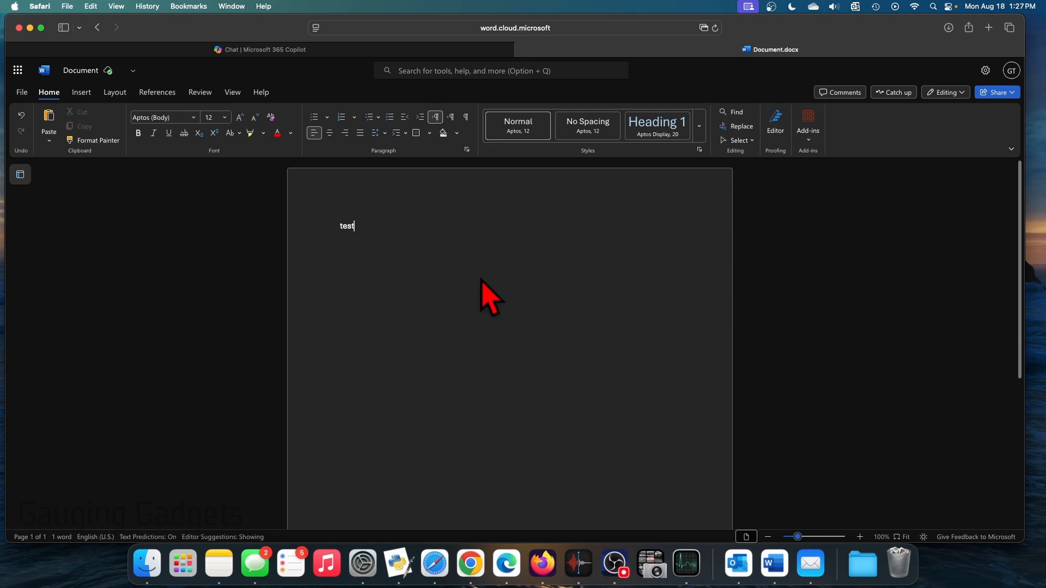
pyautogui.moveTo(550, 321)
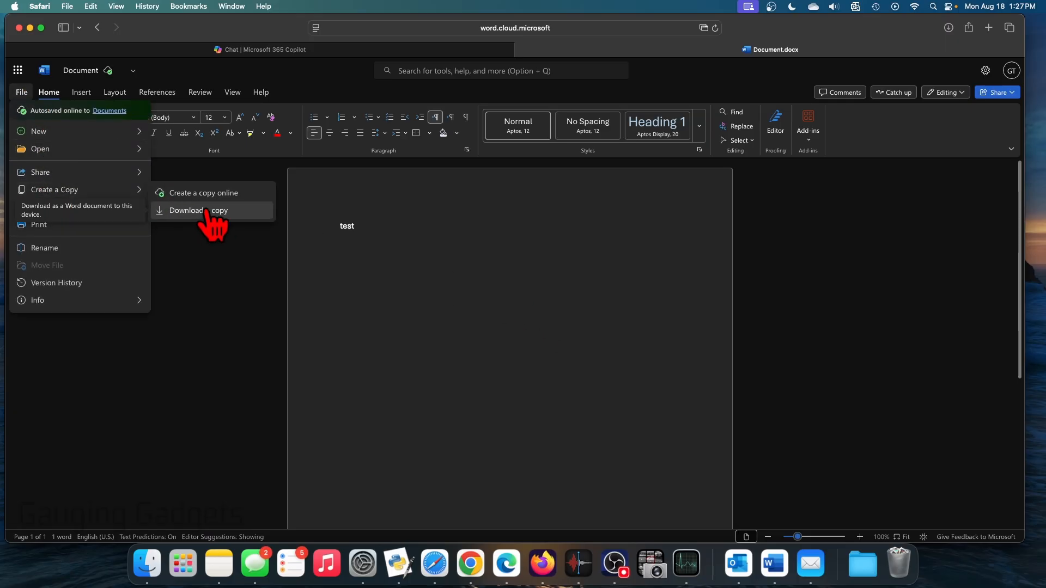
# Step: Download a copy of Document.docx to the Mac, allowing the site to download files
pyautogui.click(197, 210)
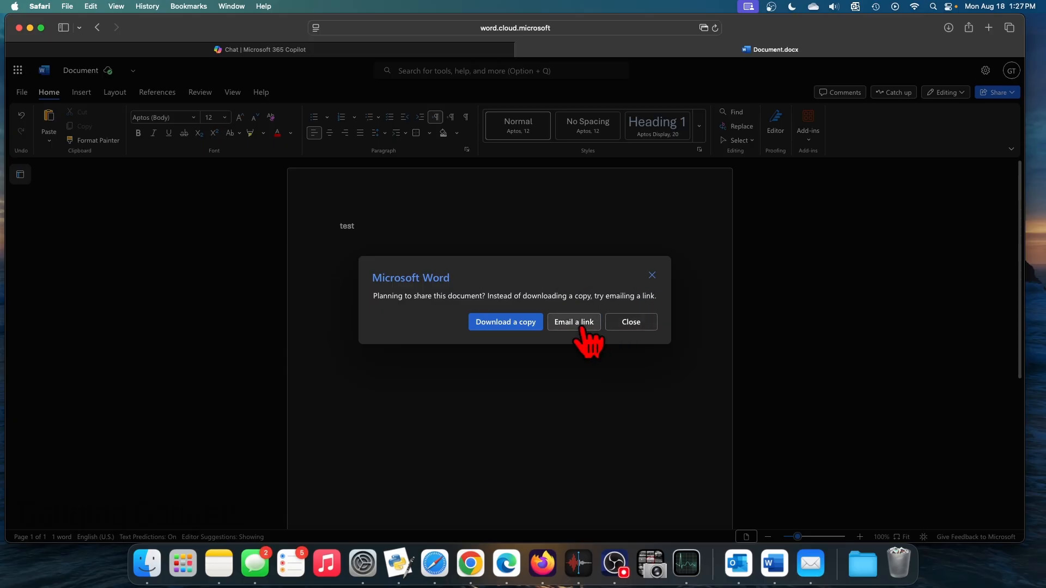
pyautogui.moveTo(488, 327)
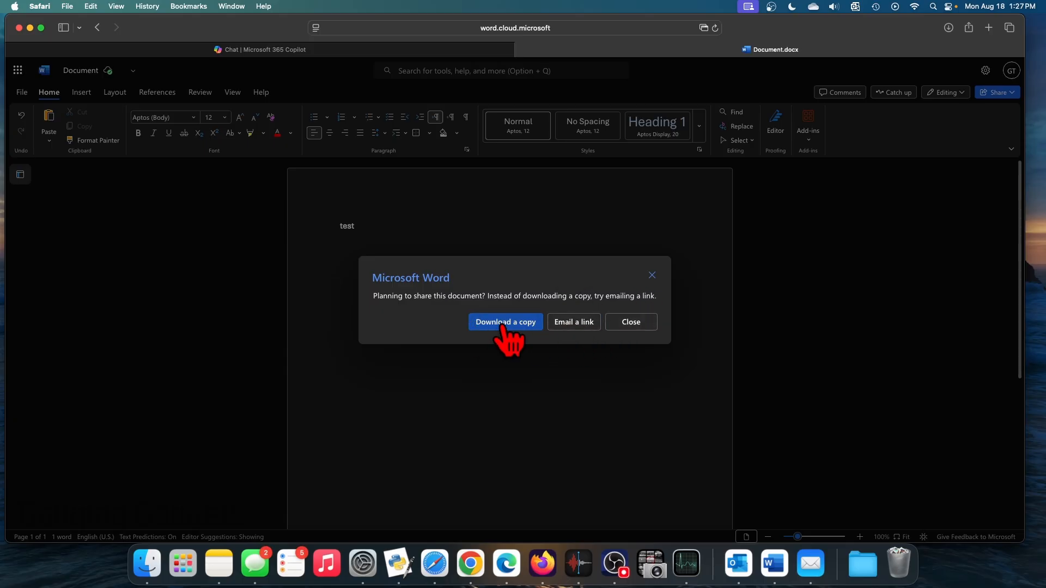
pyautogui.click(505, 321)
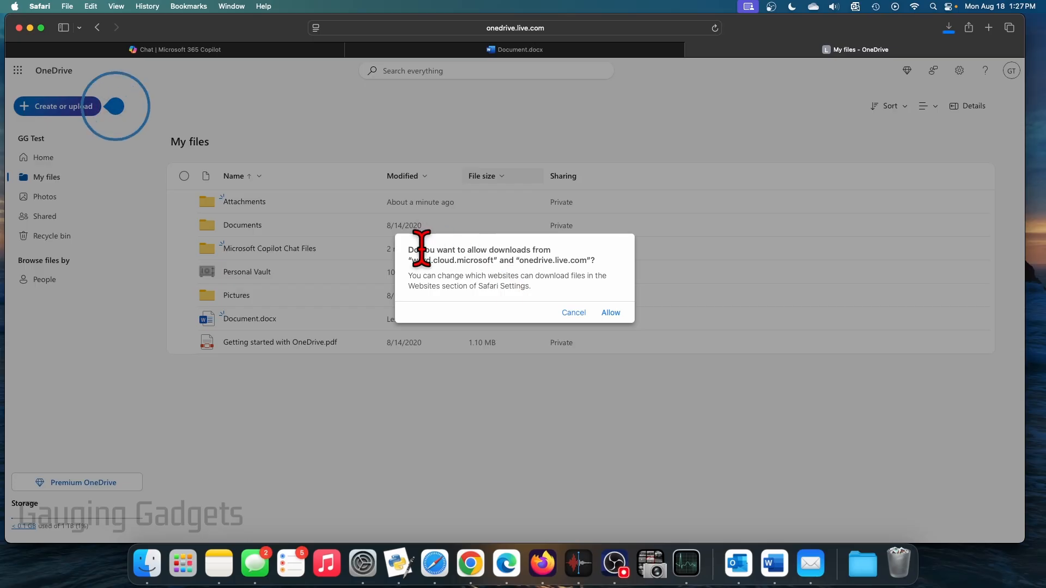
pyautogui.moveTo(492, 263)
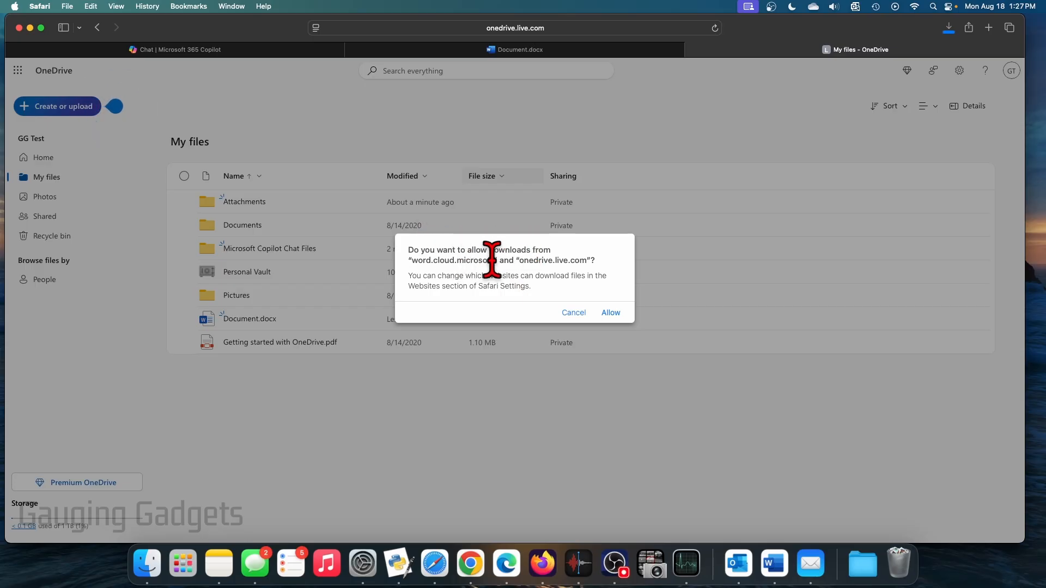
pyautogui.click(610, 311)
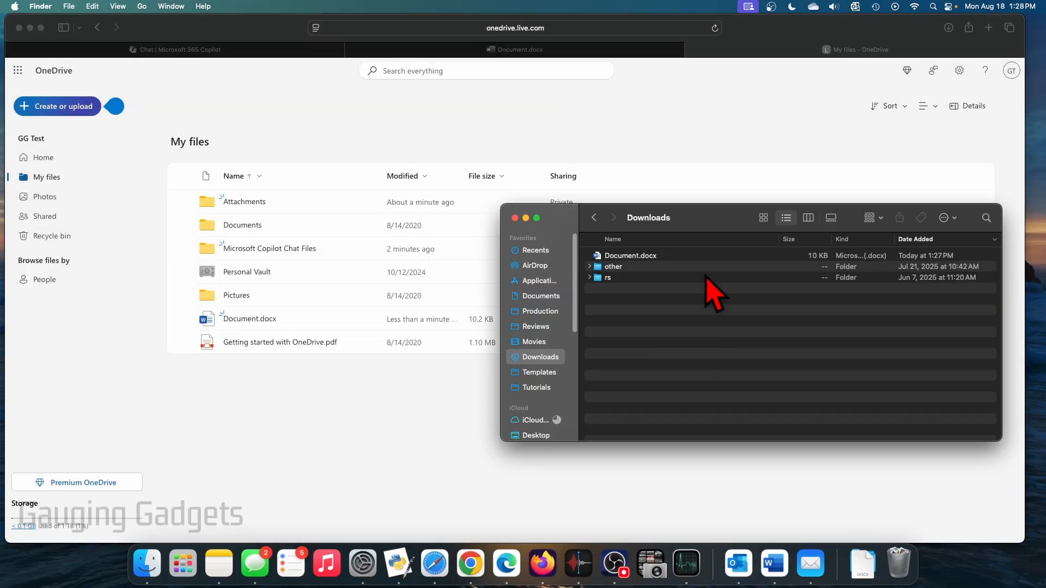
pyautogui.click(629, 255)
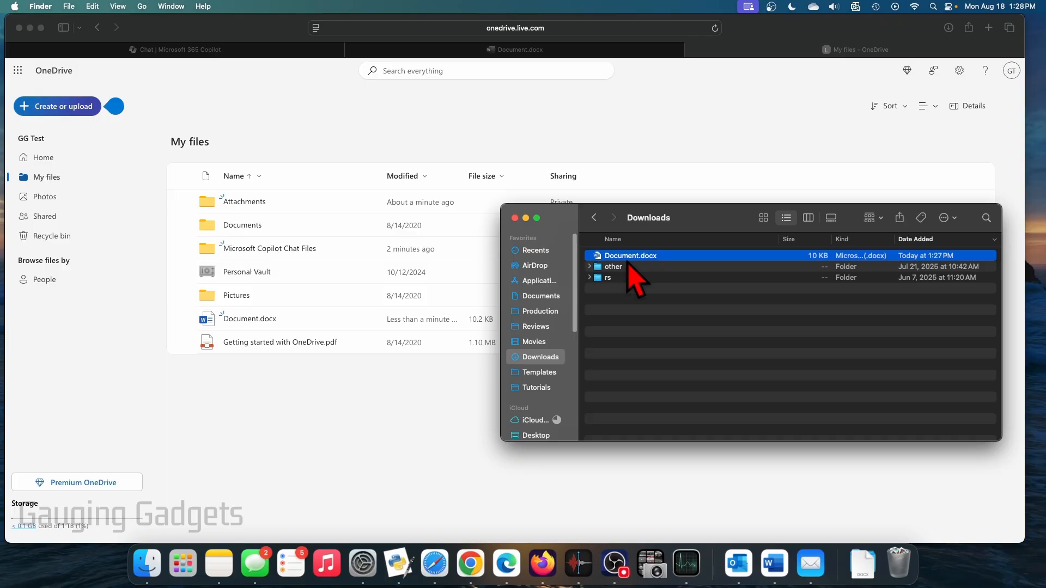
pyautogui.moveTo(656, 278)
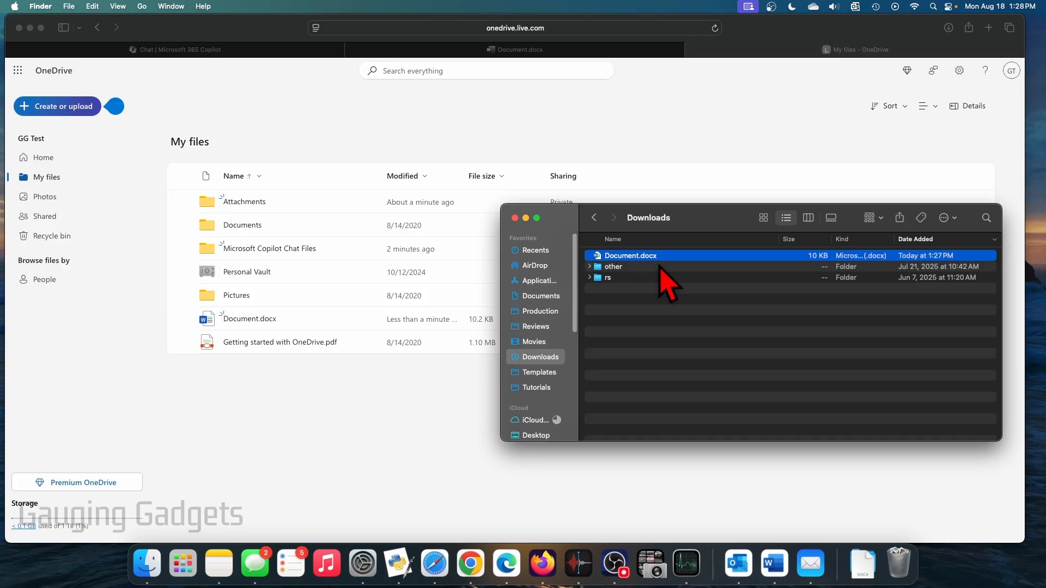
pyautogui.moveTo(667, 304)
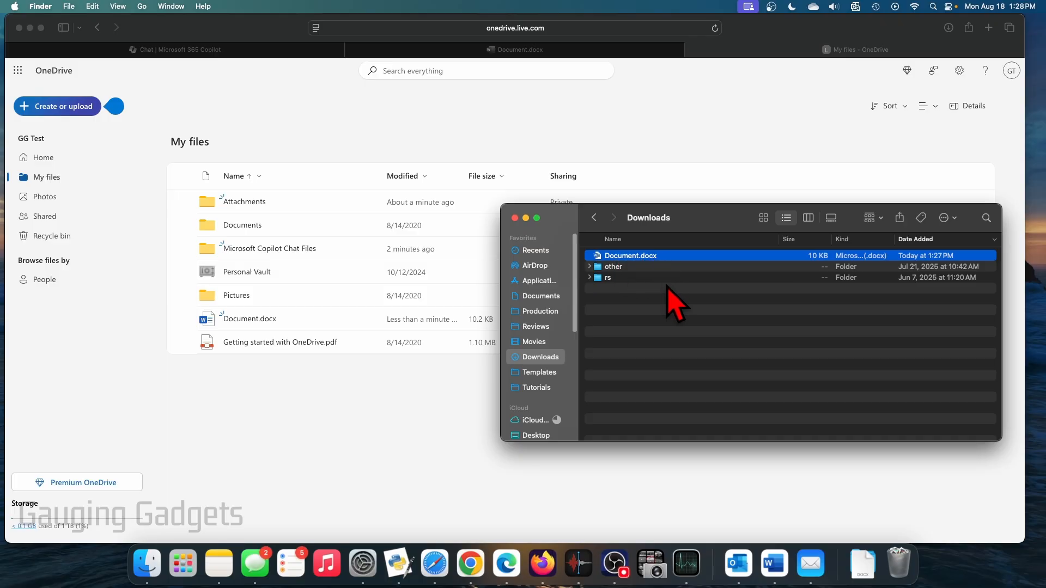